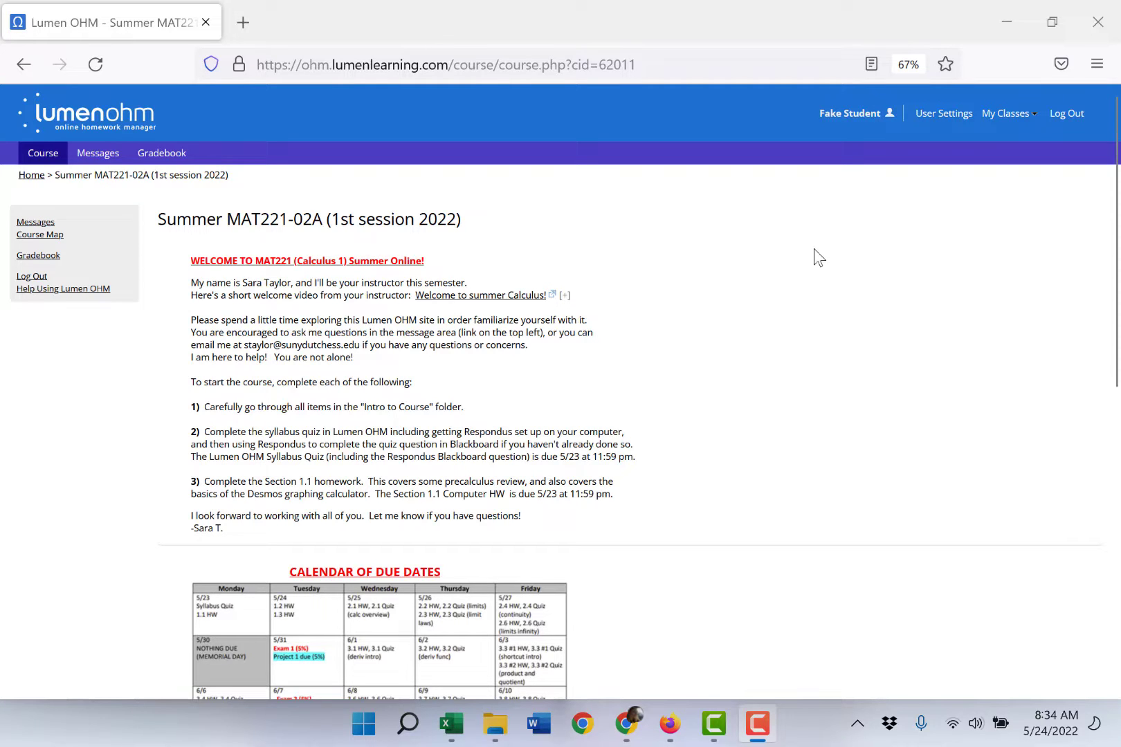
{"action": "mouse_move", "coordinate": [763, 316]}
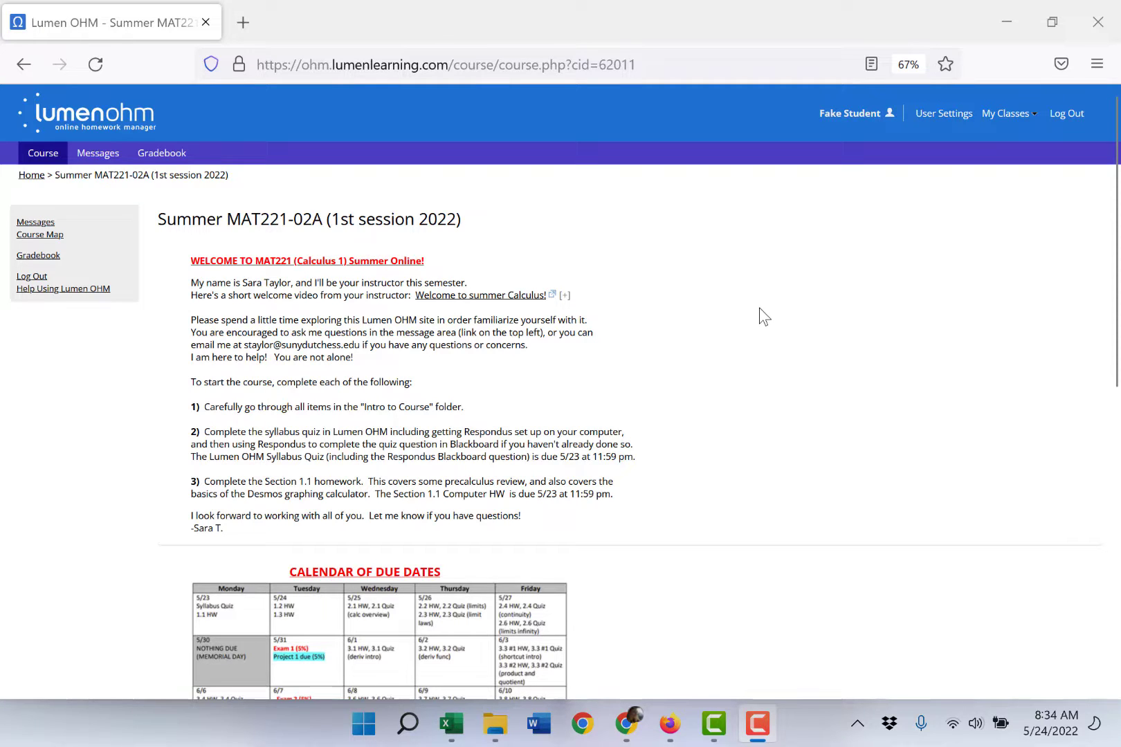
{"action": "mouse_move", "coordinate": [750, 326]}
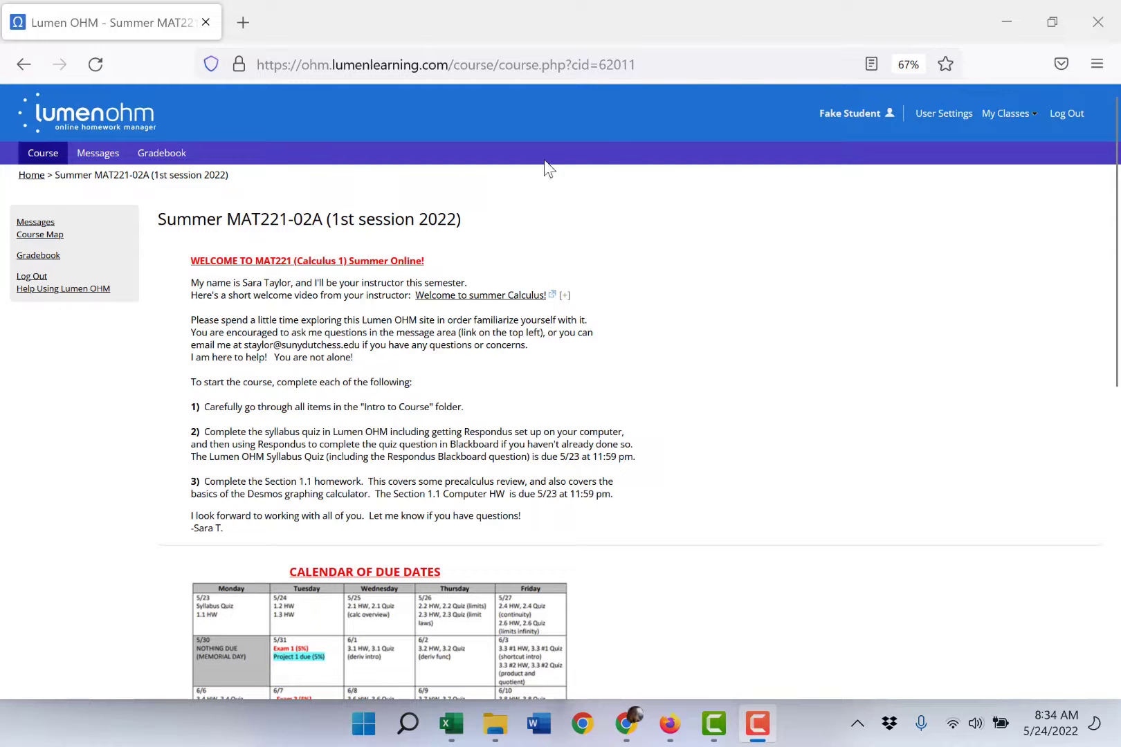
{"action": "mouse_move", "coordinate": [704, 34]}
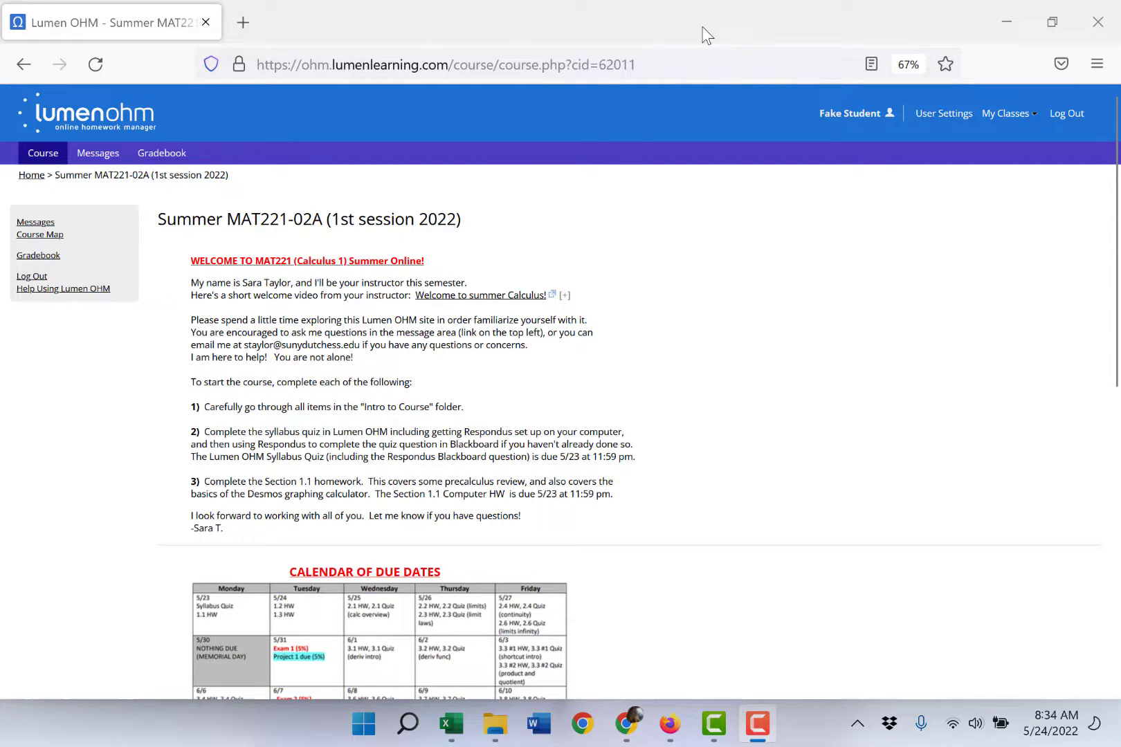
{"action": "mouse_move", "coordinate": [620, 144]}
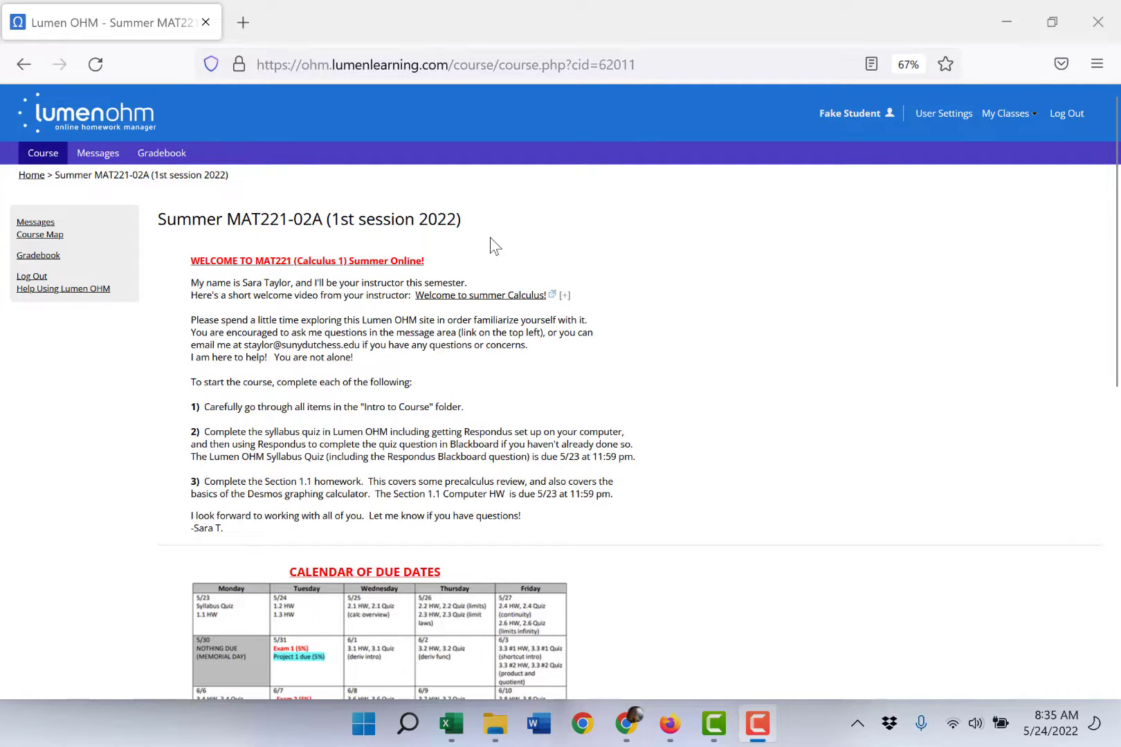
{"action": "mouse_move", "coordinate": [607, 268]}
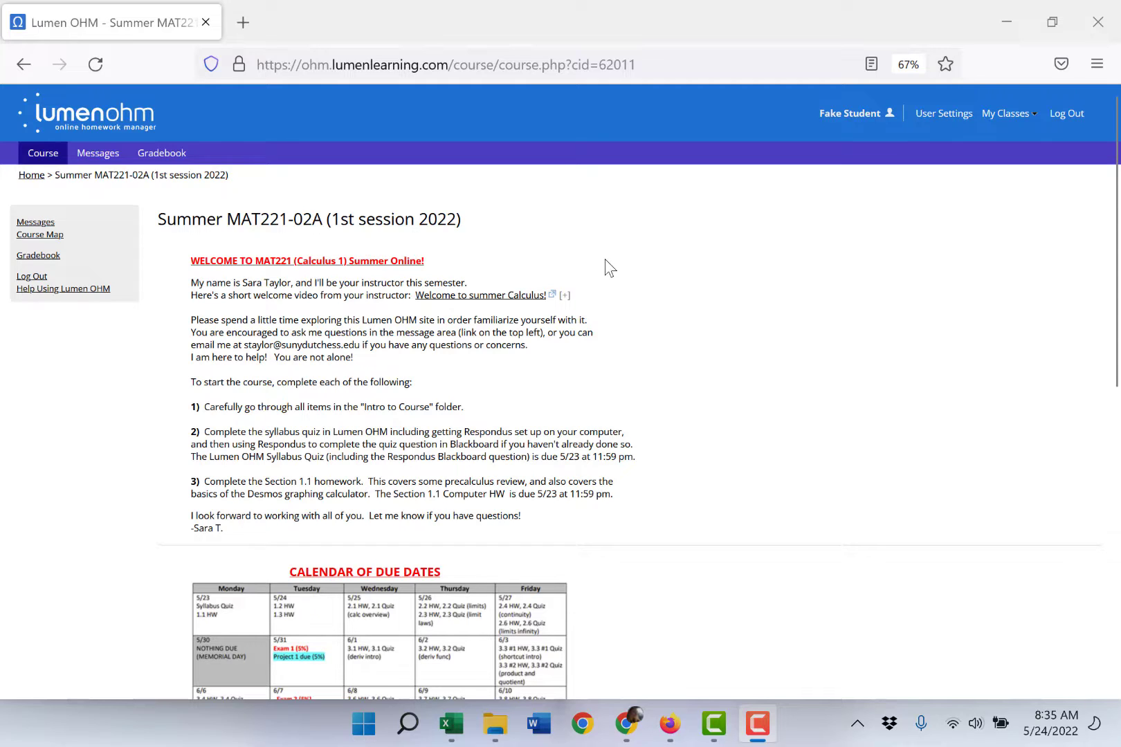
{"action": "mouse_move", "coordinate": [651, 275]}
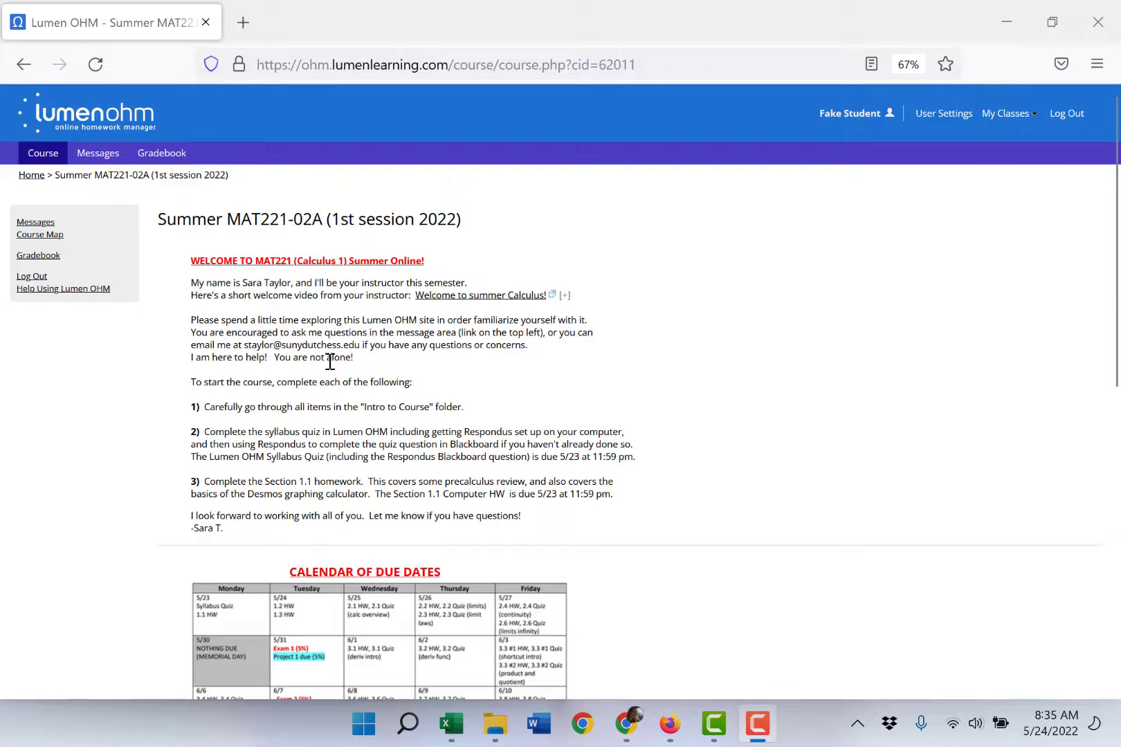
{"action": "mouse_move", "coordinate": [38, 256]}
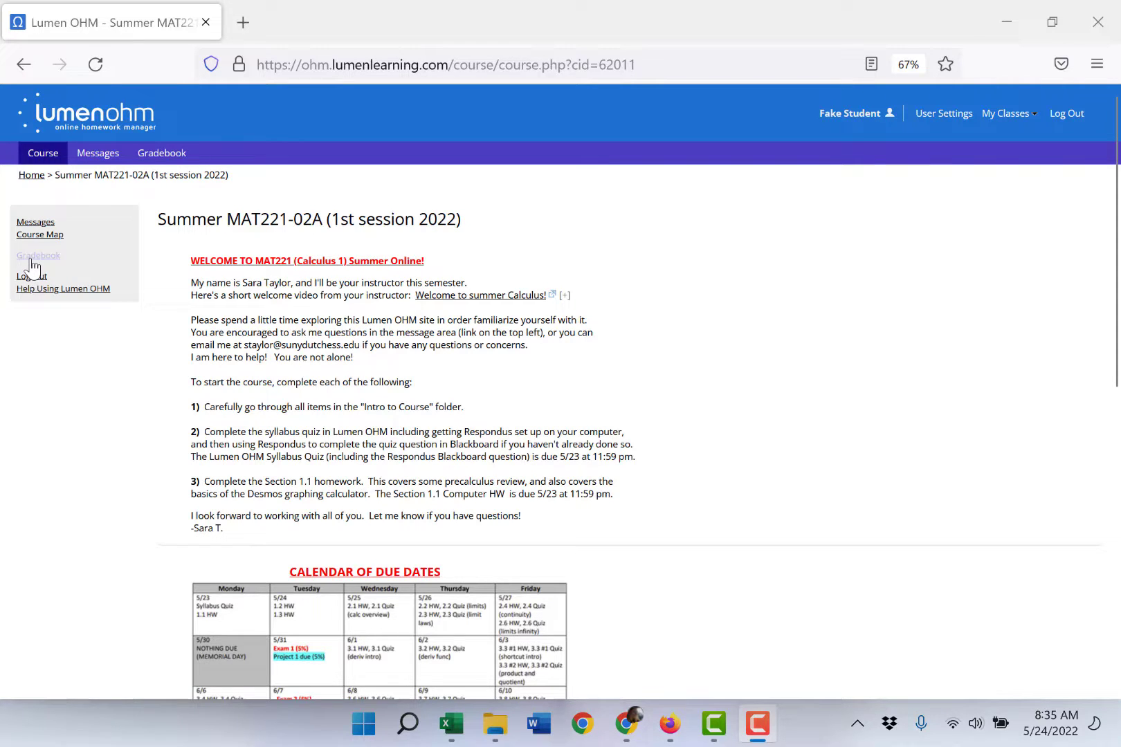
Open the Gradebook from the left sidebar to view the Grade Book Student Detail.
{"action": "left_click", "coordinate": [38, 255]}
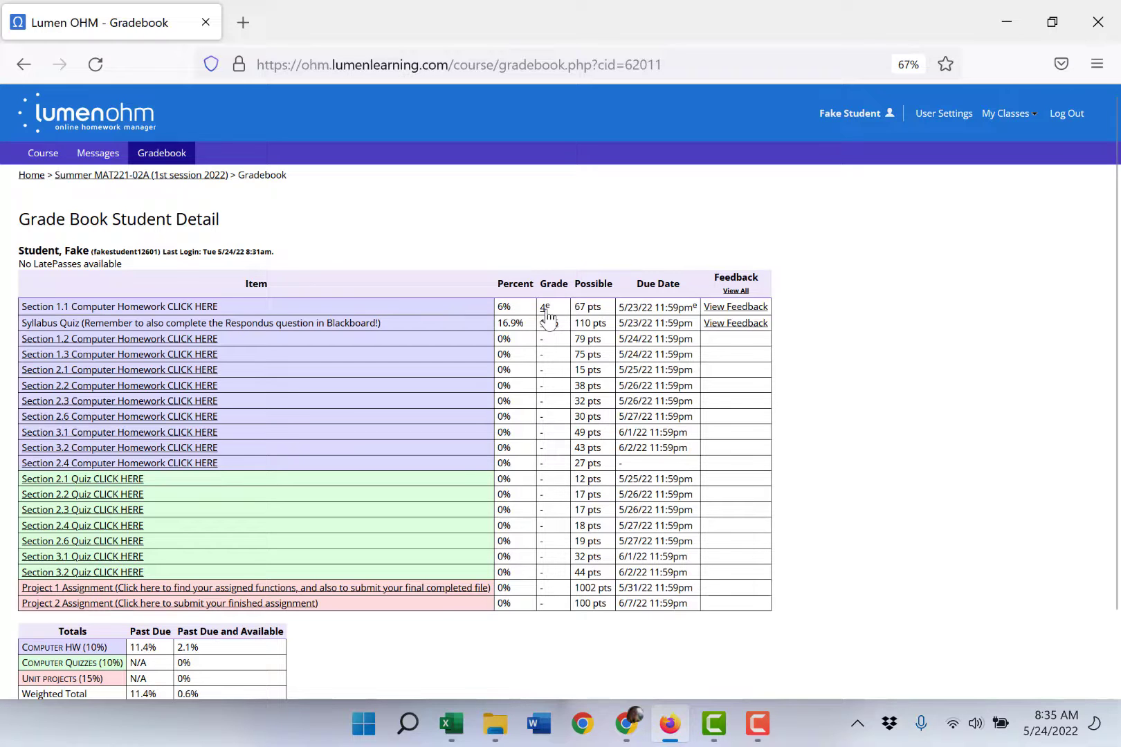
{"action": "mouse_move", "coordinate": [546, 307]}
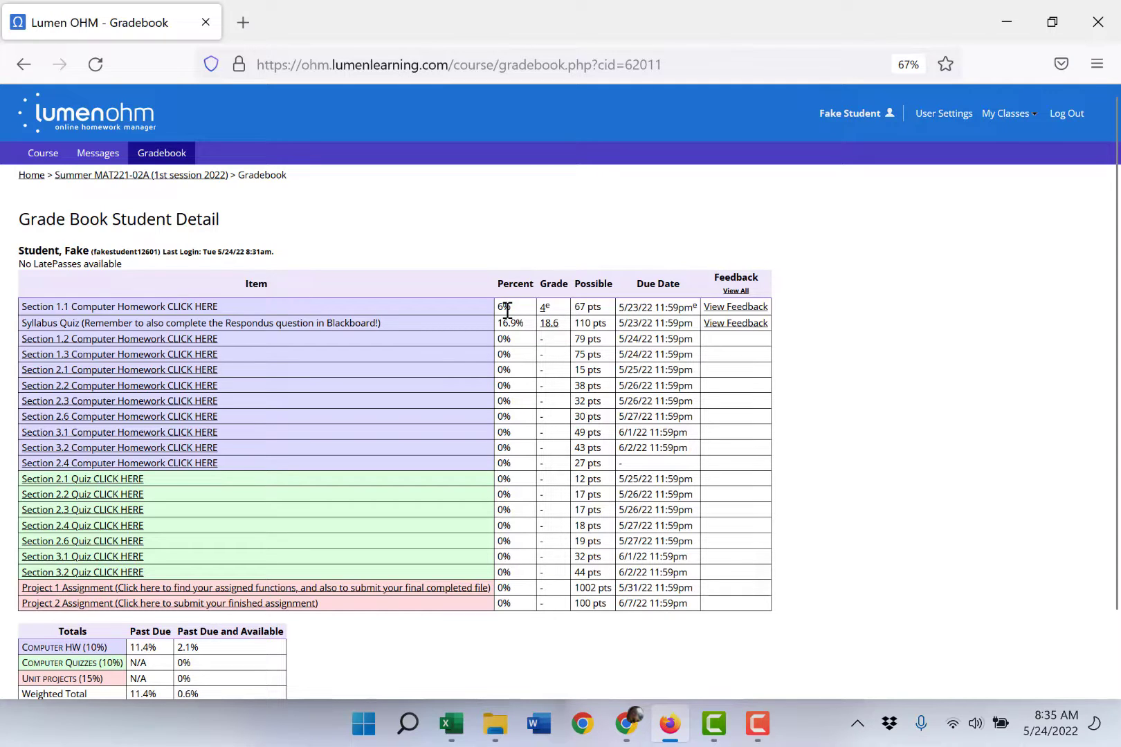
{"action": "mouse_move", "coordinate": [513, 319]}
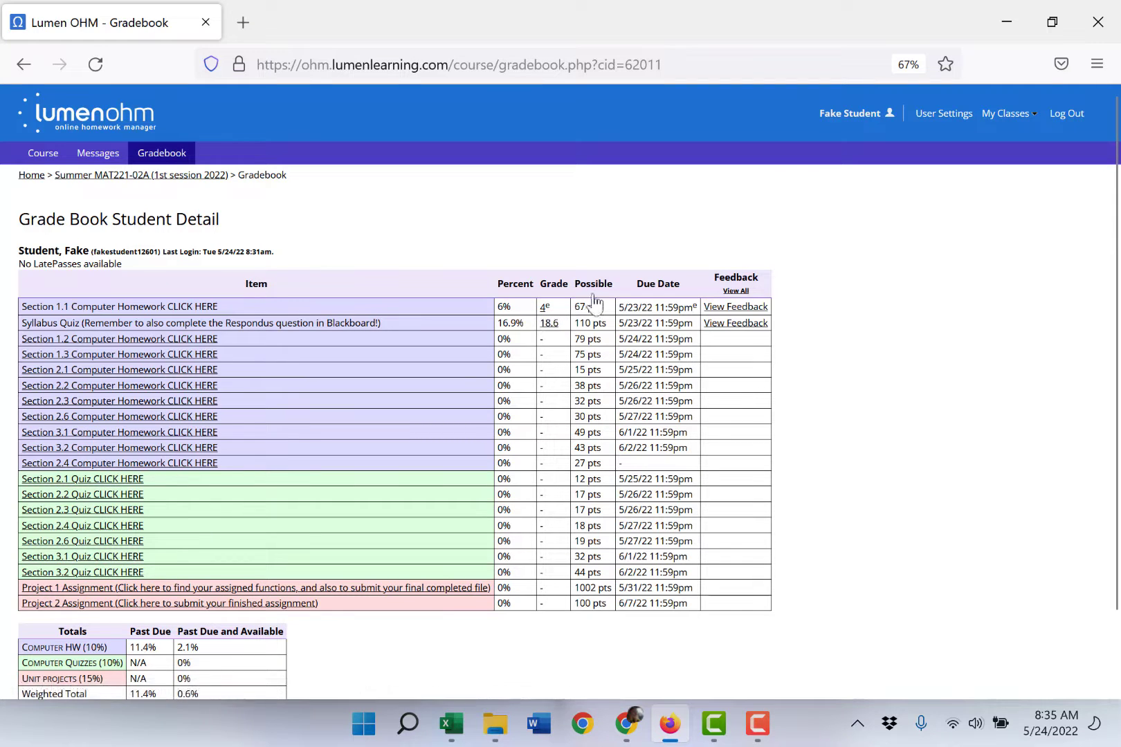
{"action": "mouse_move", "coordinate": [728, 322]}
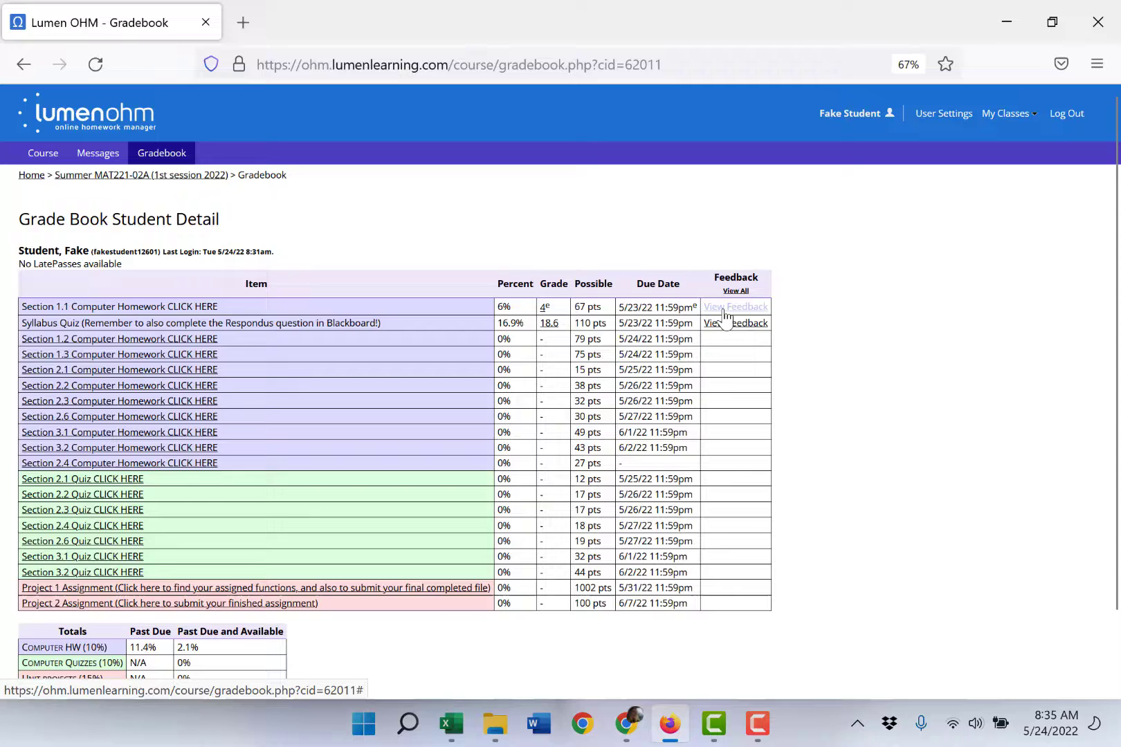
Read the instructor's feedback on Section 1.1 Computer Homework, then close the feedback popup.
{"action": "left_click", "coordinate": [735, 306]}
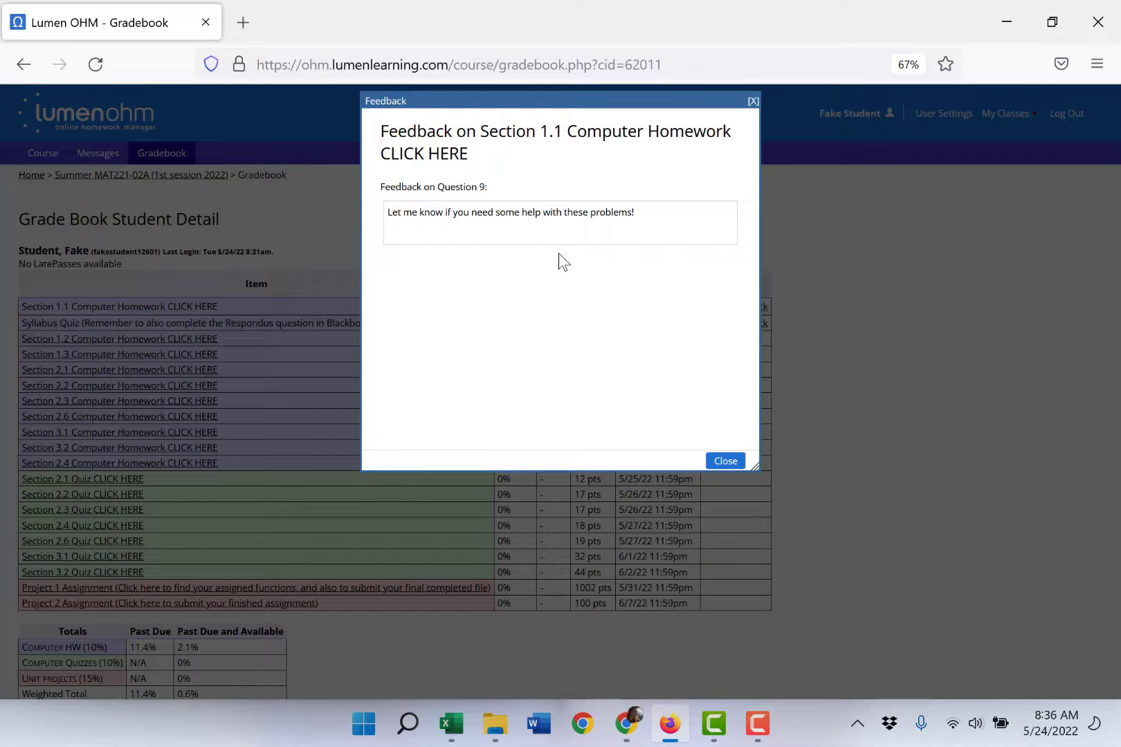
{"action": "mouse_move", "coordinate": [443, 193]}
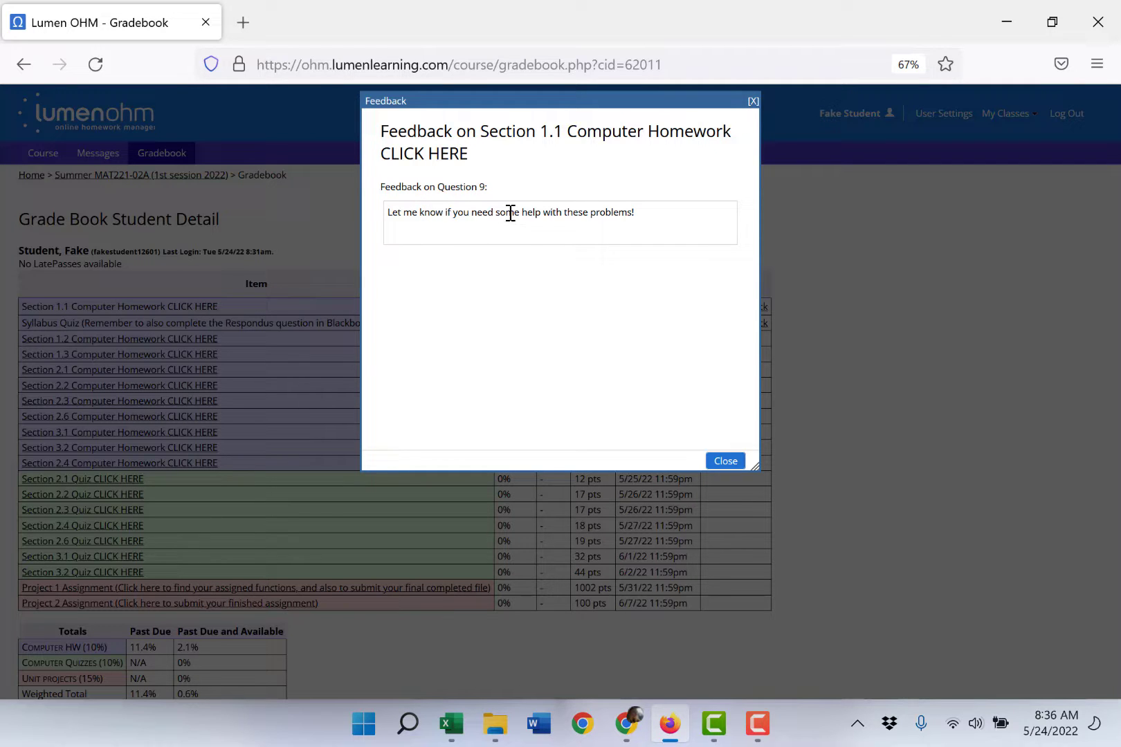
{"action": "left_click", "coordinate": [725, 461]}
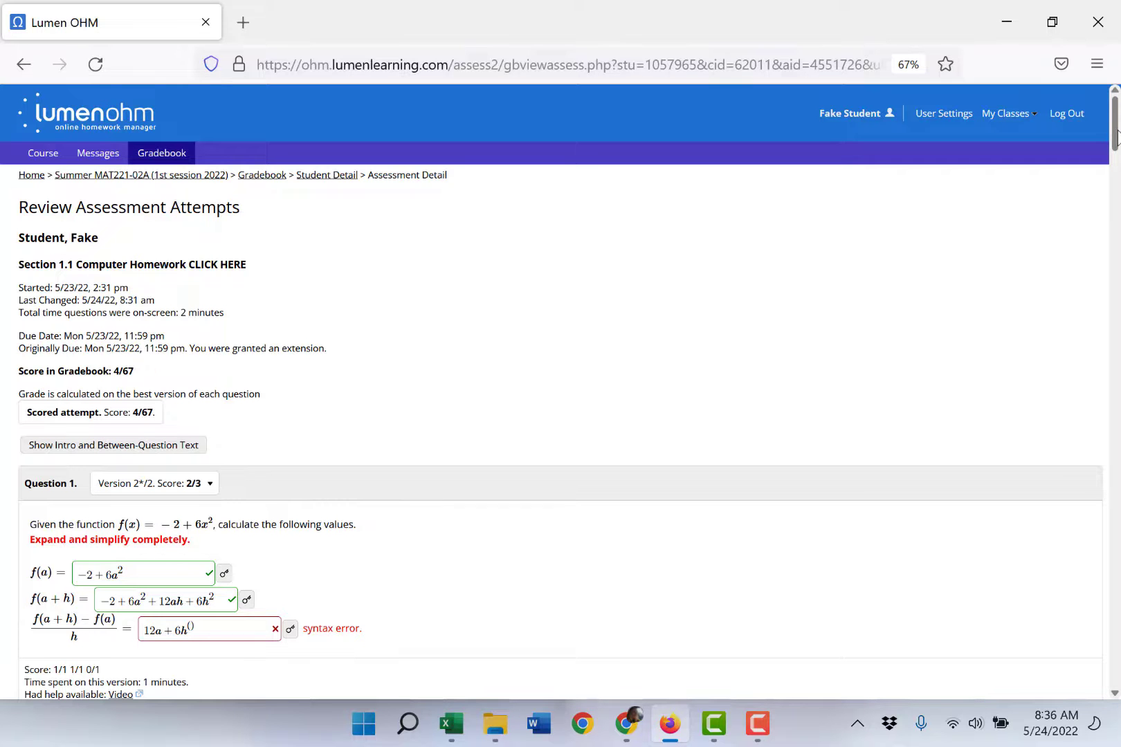
Reveal answer keys for Question 1's f(a), difference quotient and third part, and Question 2's f(a+h) and difference quotient.
{"action": "scroll", "scroll_direction": "down", "scroll_amount": 3}
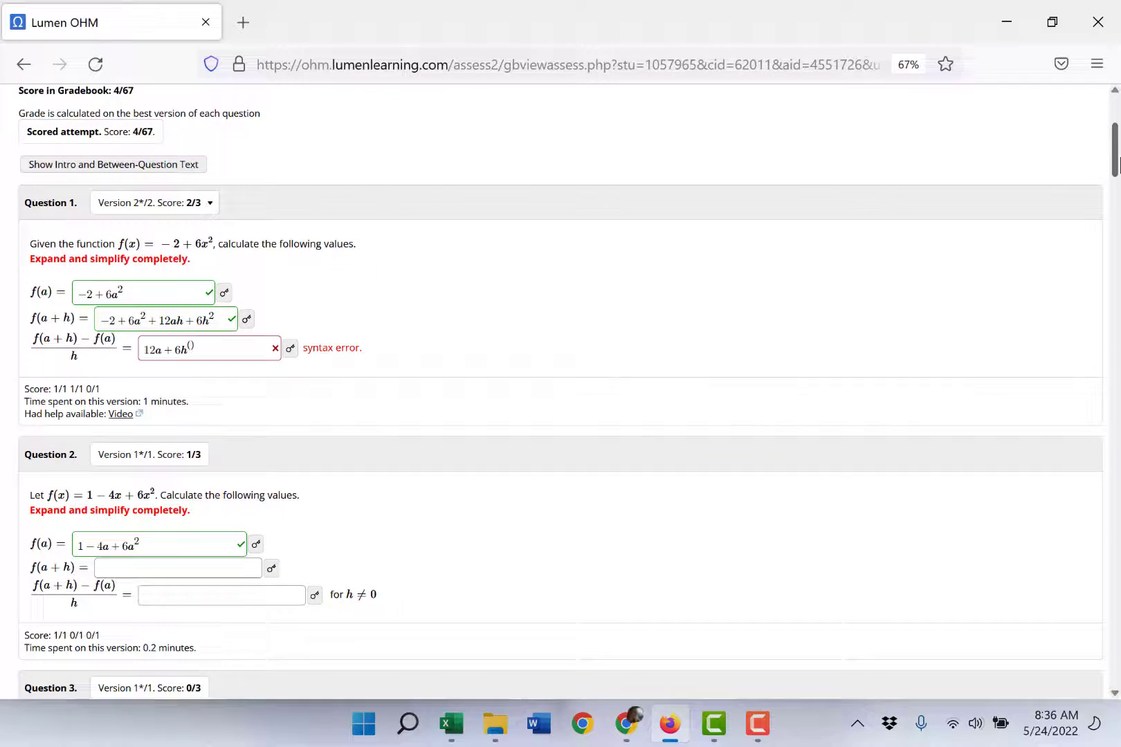
{"action": "scroll", "scroll_direction": "down", "scroll_amount": 3}
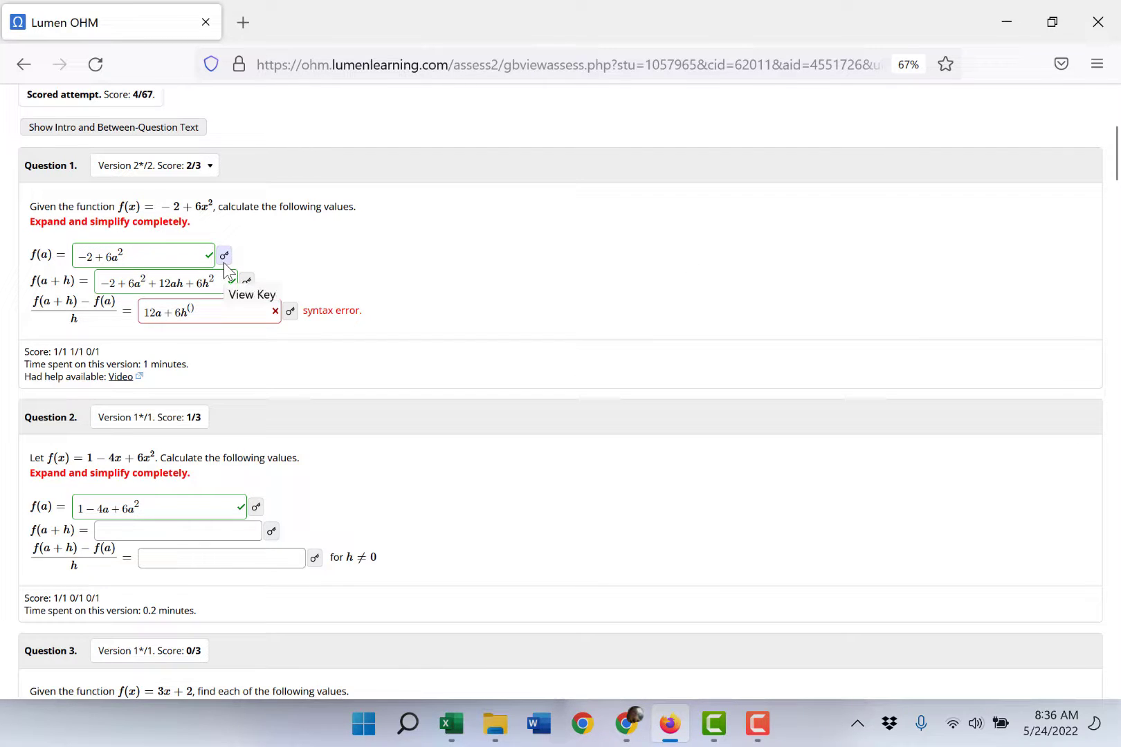
{"action": "left_click", "coordinate": [224, 255]}
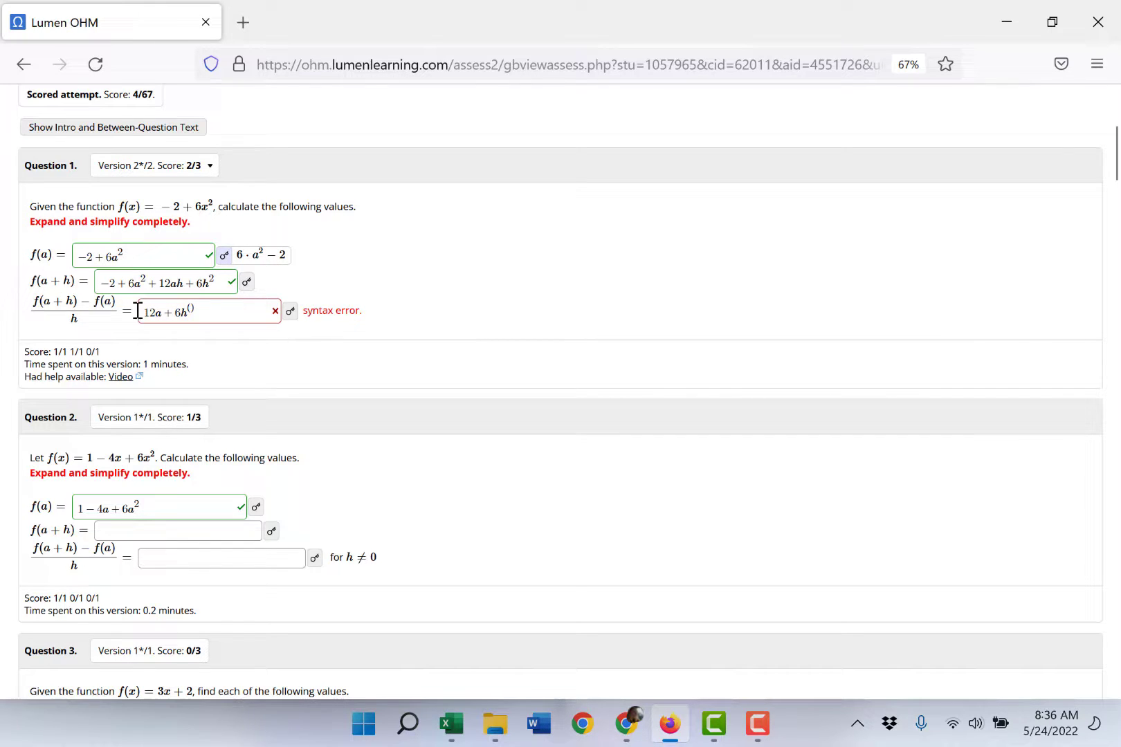
{"action": "left_click", "coordinate": [208, 311]}
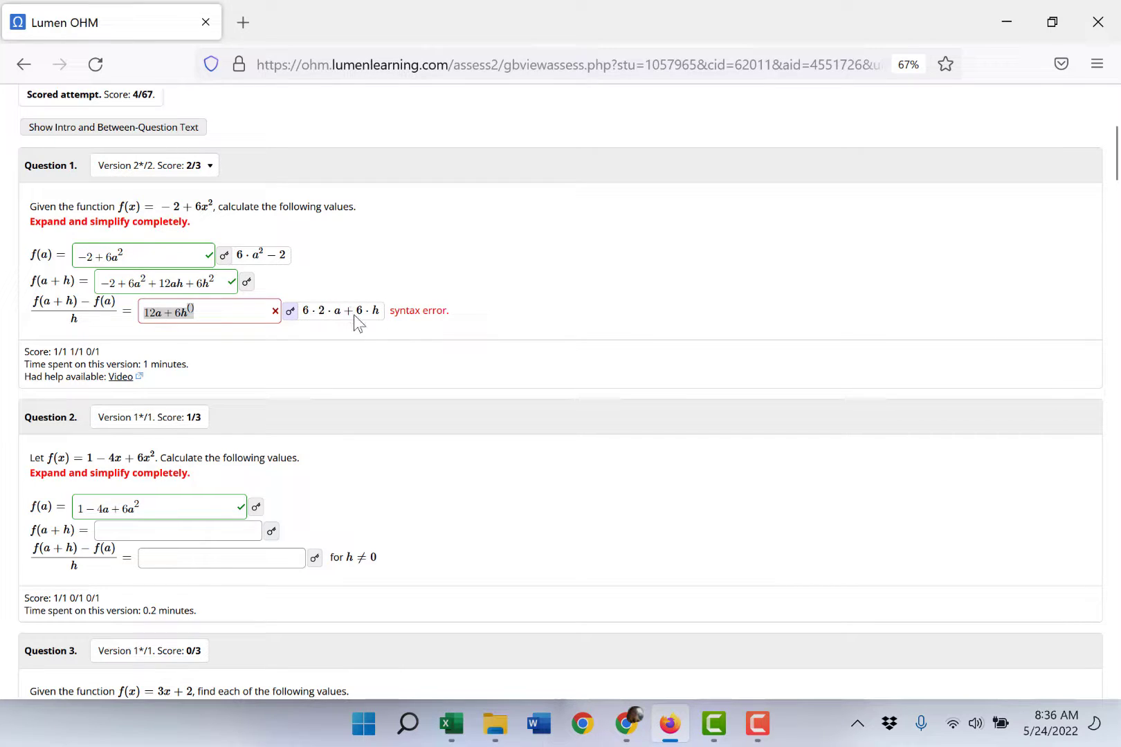
{"action": "left_click", "coordinate": [175, 530]}
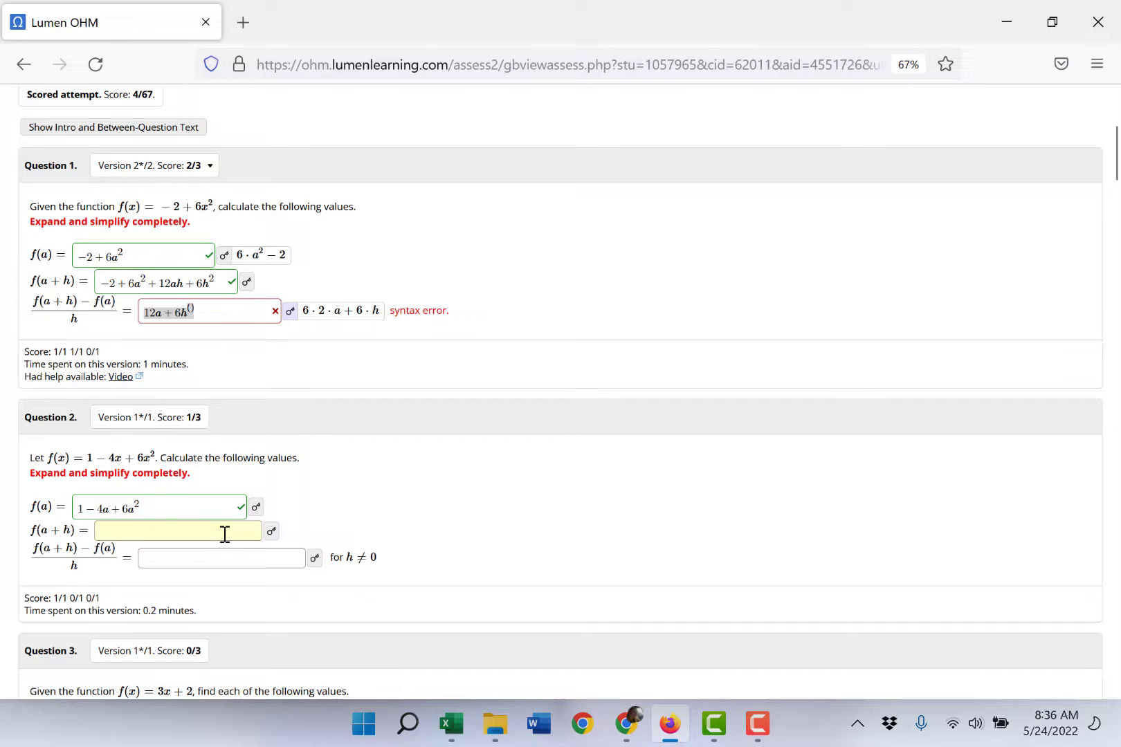
{"action": "left_click", "coordinate": [178, 531]}
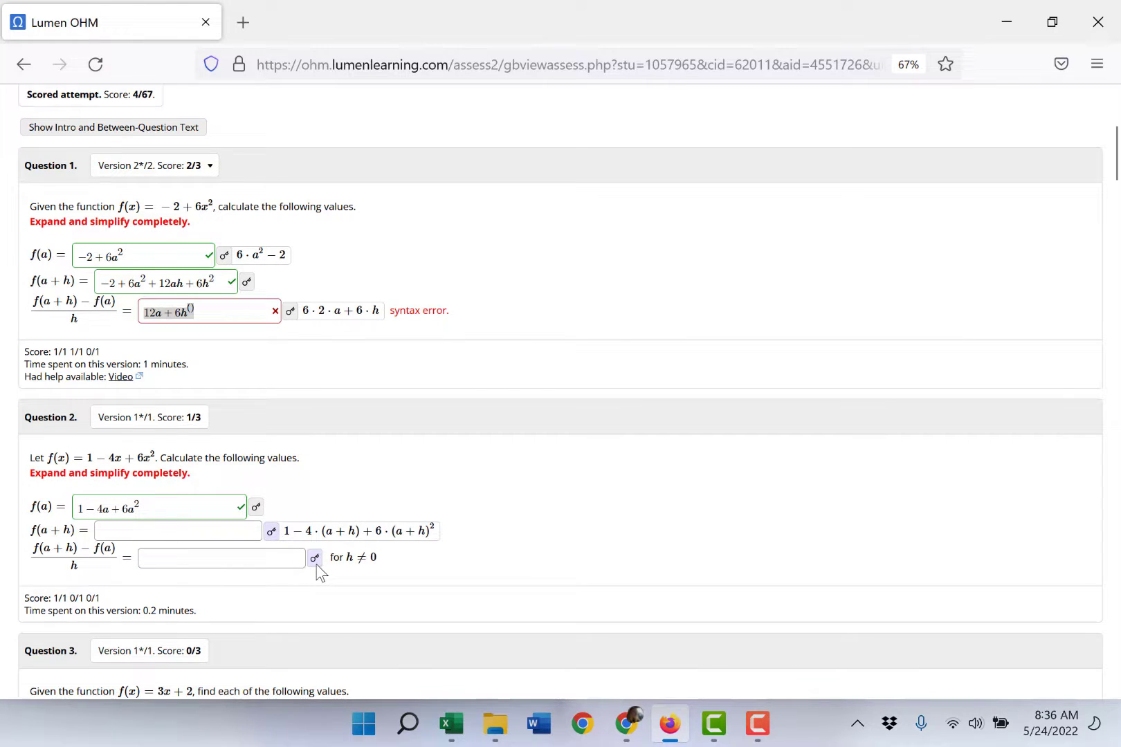
{"action": "left_click", "coordinate": [314, 558]}
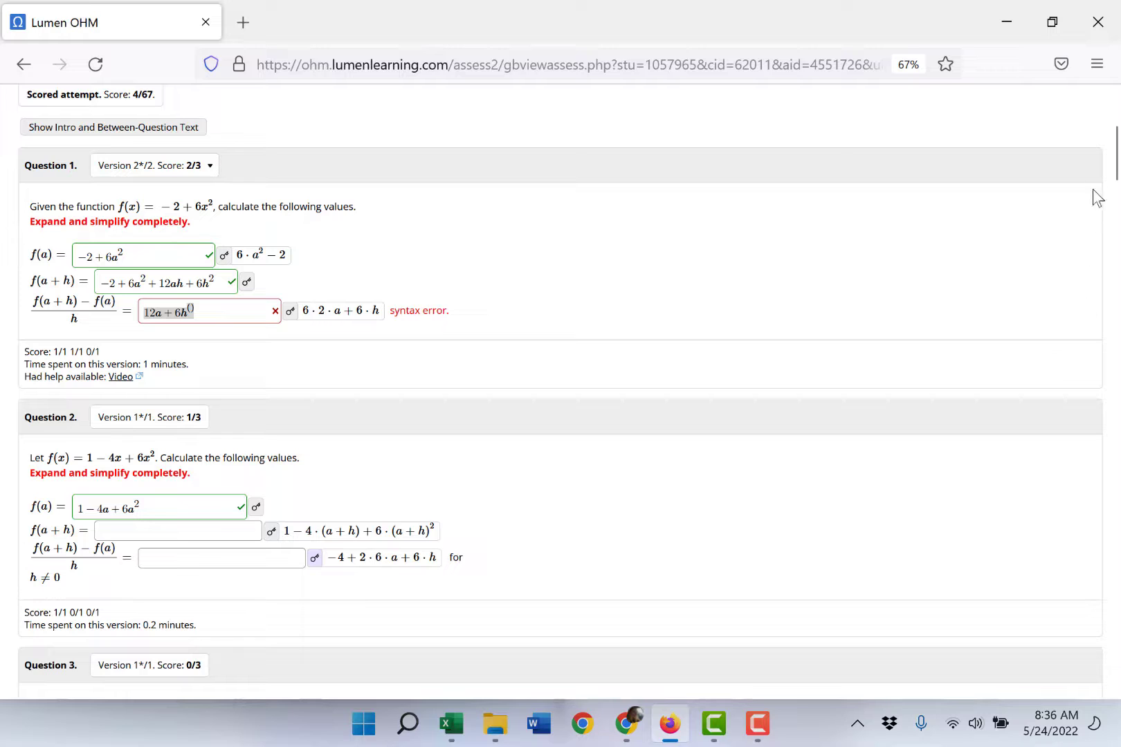
{"action": "scroll", "scroll_direction": "down", "scroll_amount": 3}
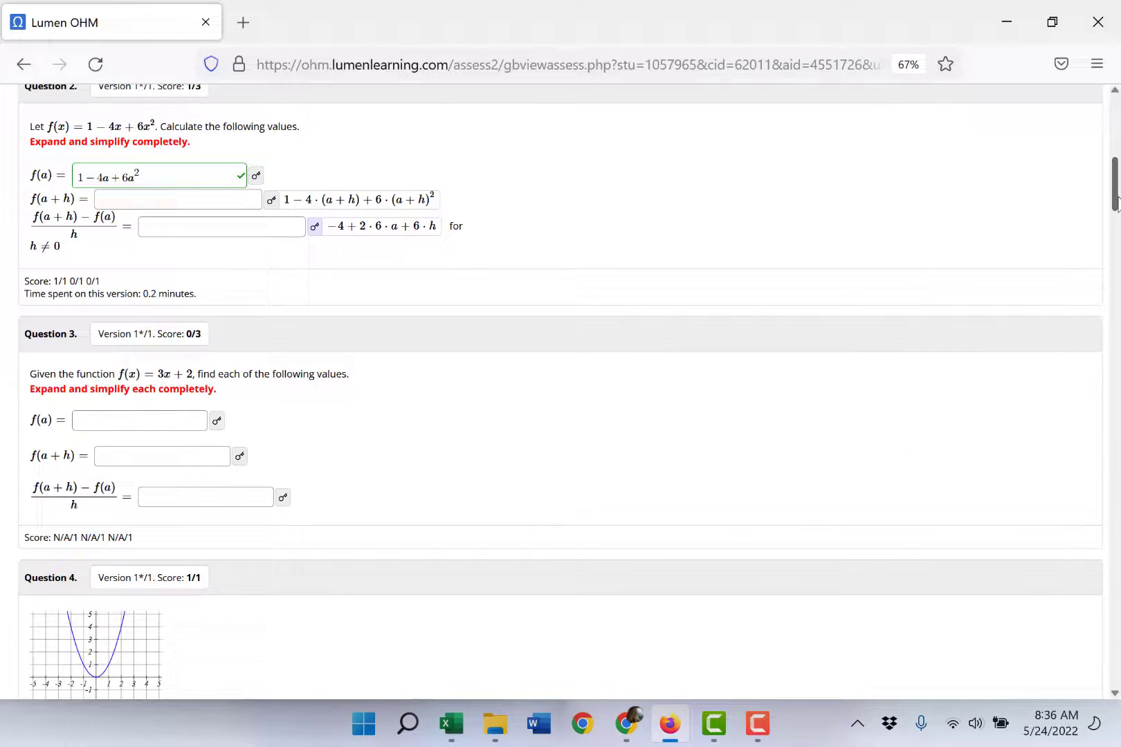
Read the review through Question 10, including Question 3's difference quotient key (3) and feedback.
{"action": "scroll", "scroll_direction": "down", "scroll_amount": 3}
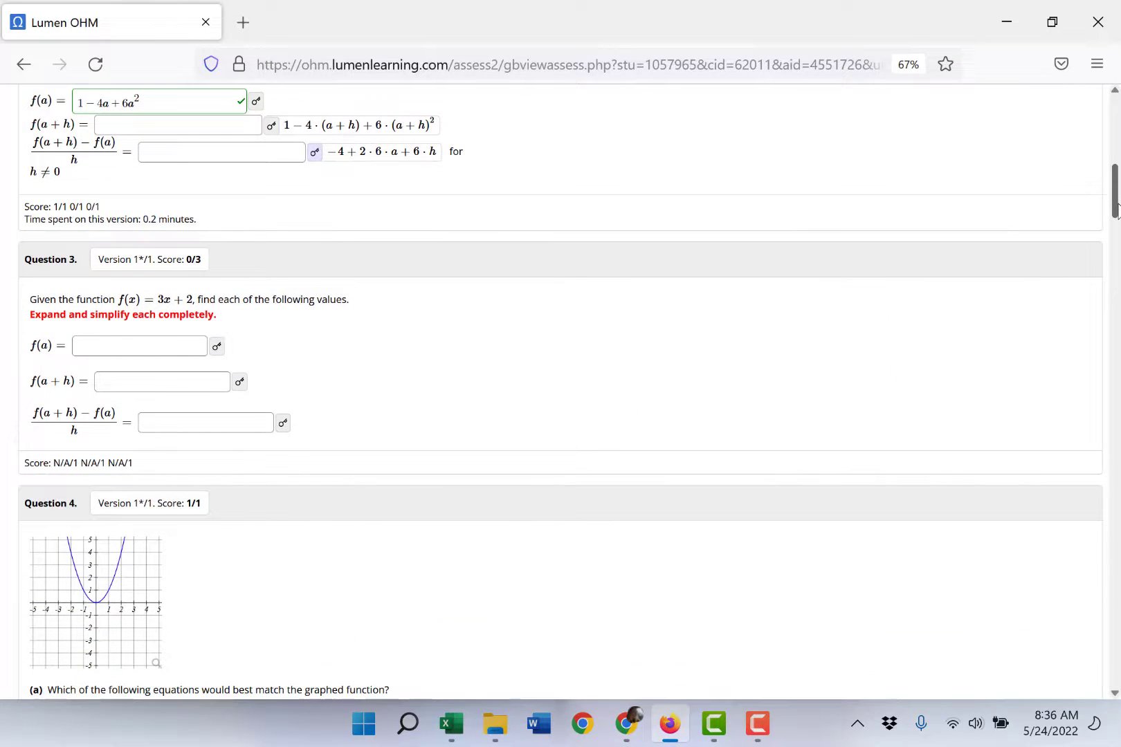
{"action": "scroll", "scroll_direction": "down", "scroll_amount": 3}
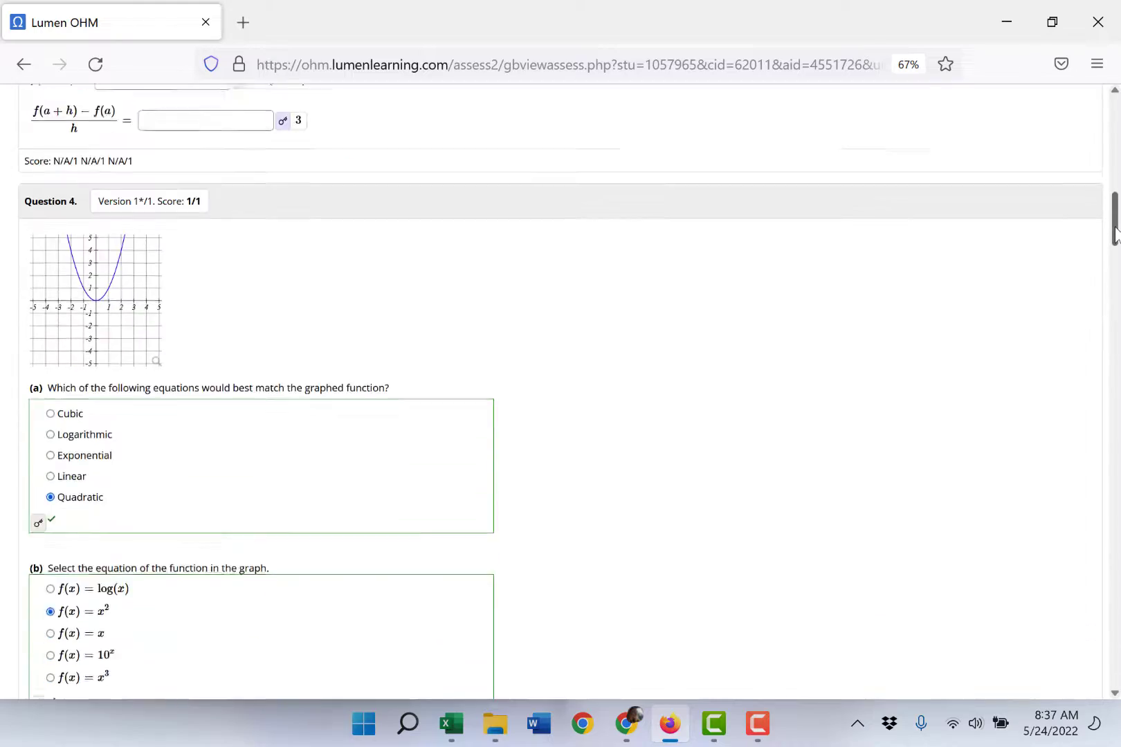
{"action": "scroll", "scroll_direction": "down", "scroll_amount": 3}
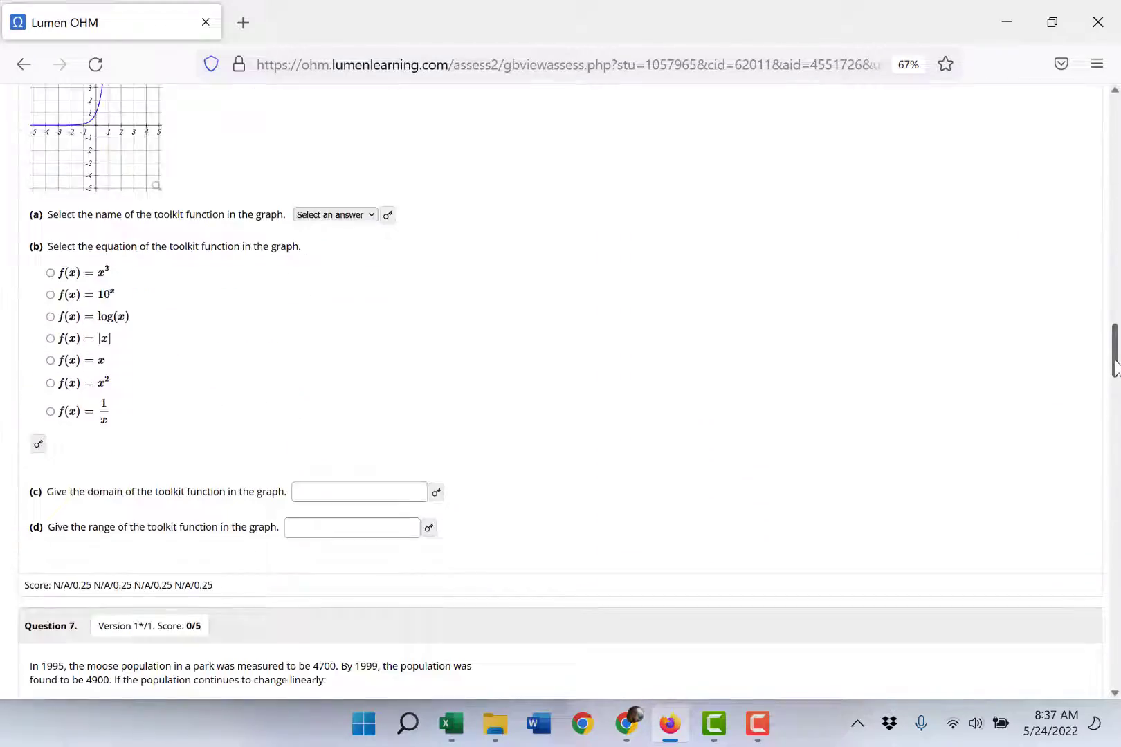
{"action": "scroll", "scroll_direction": "down", "scroll_amount": 3}
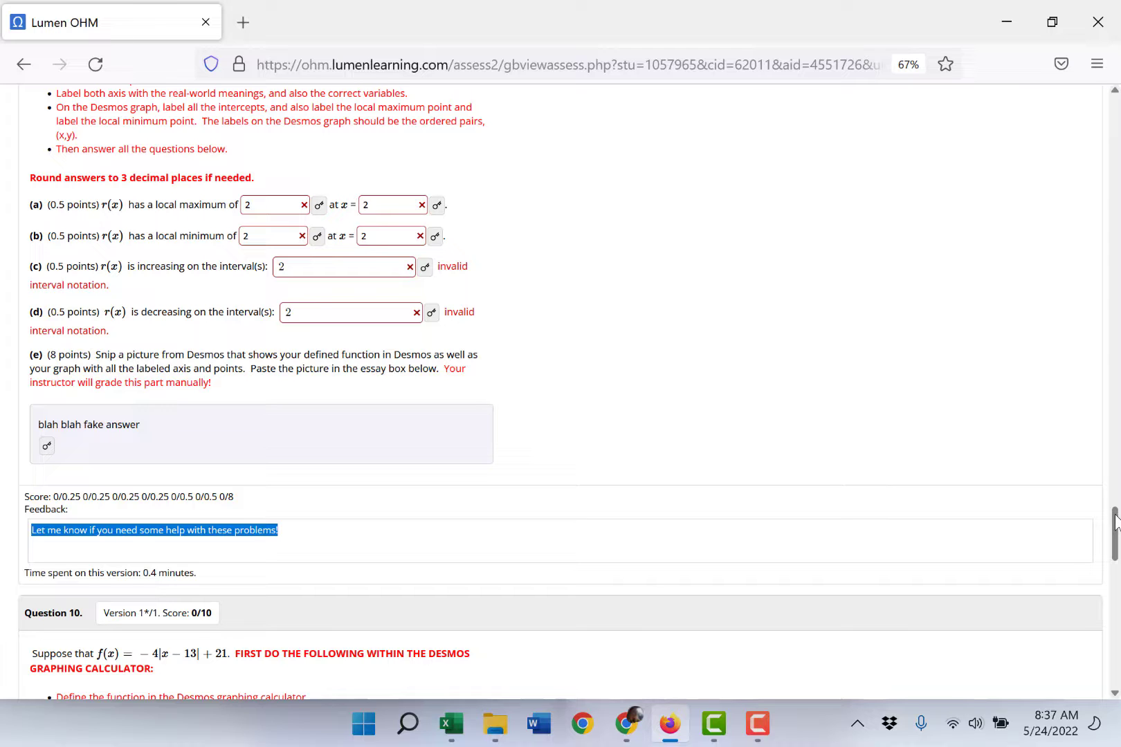
{"action": "scroll", "scroll_direction": "down", "scroll_amount": 3}
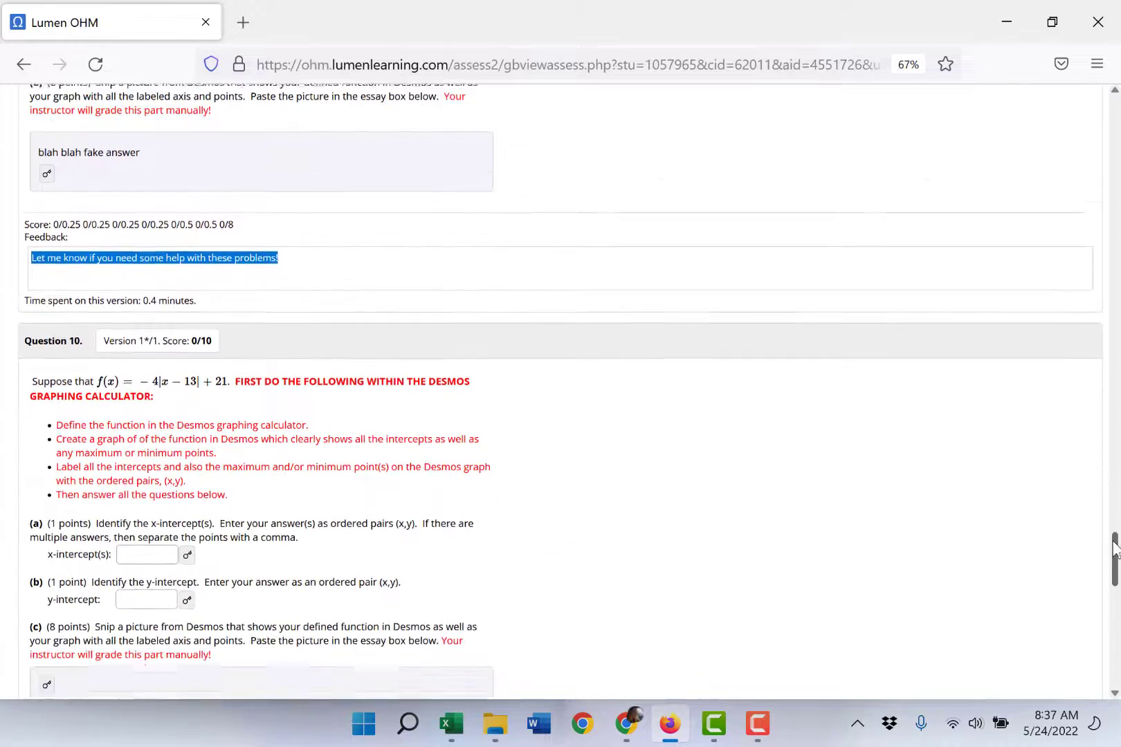
{"action": "scroll", "scroll_direction": "down", "scroll_amount": 3}
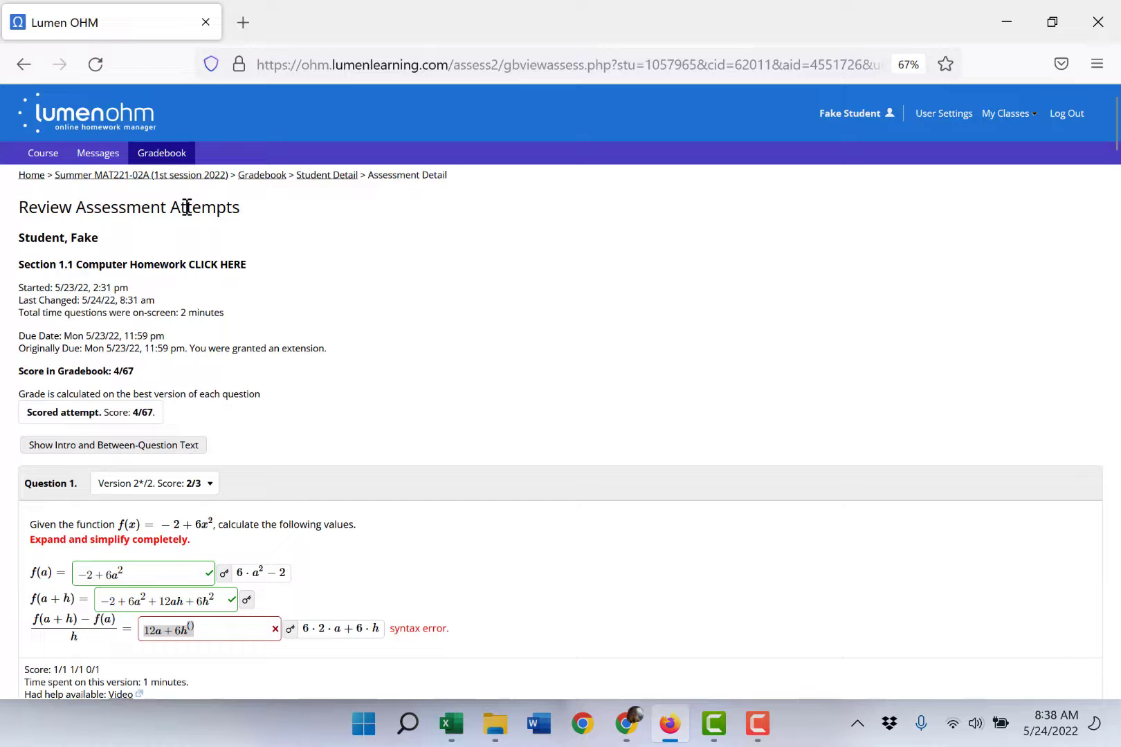
{"action": "mouse_move", "coordinate": [142, 175]}
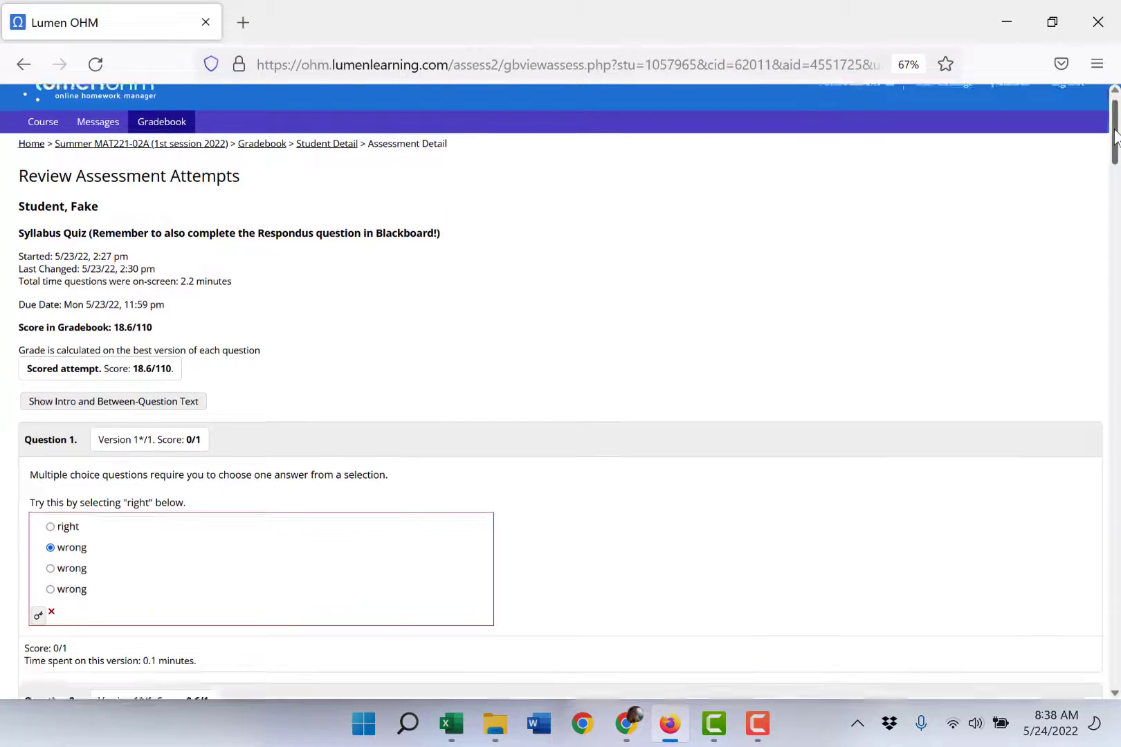
{"action": "scroll", "scroll_direction": "down", "scroll_amount": 3}
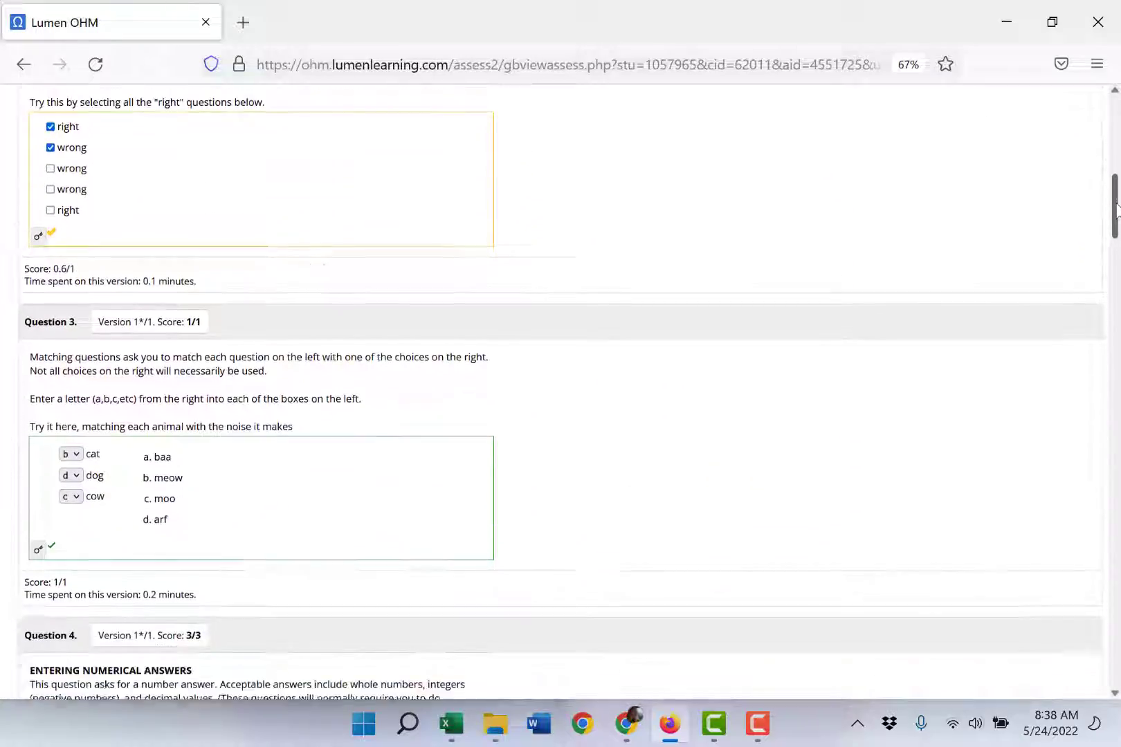
{"action": "scroll", "scroll_direction": "down", "scroll_amount": 3}
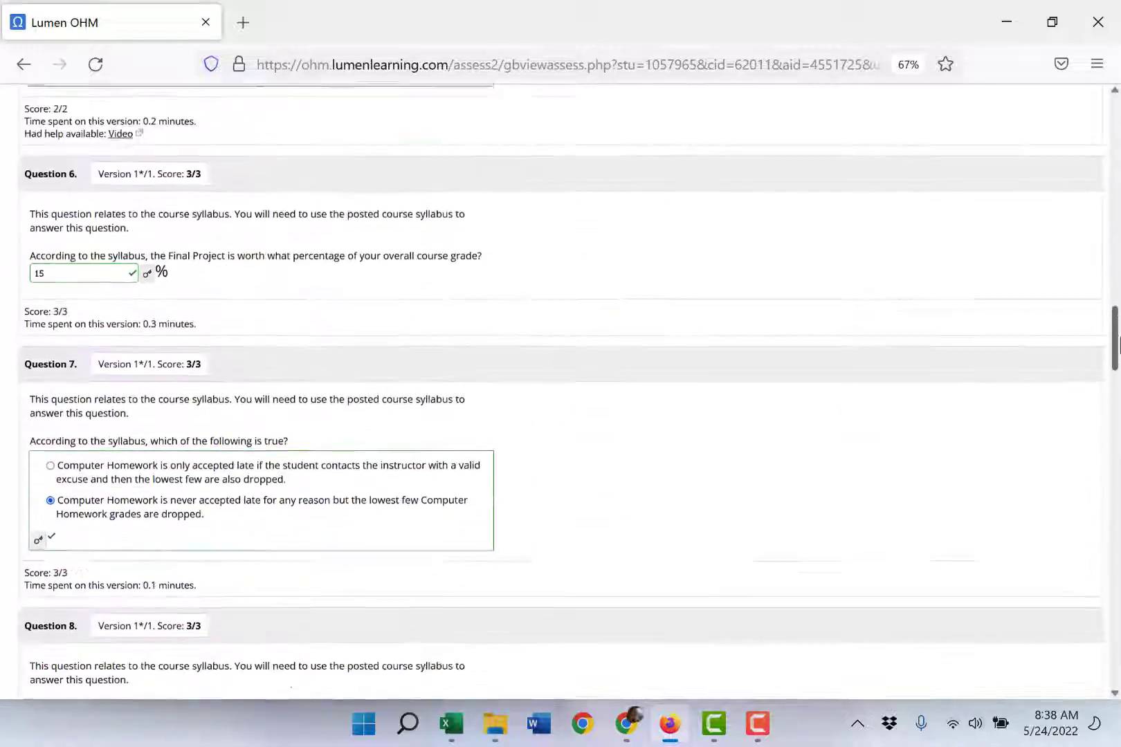
{"action": "scroll", "scroll_direction": "down", "scroll_amount": 3}
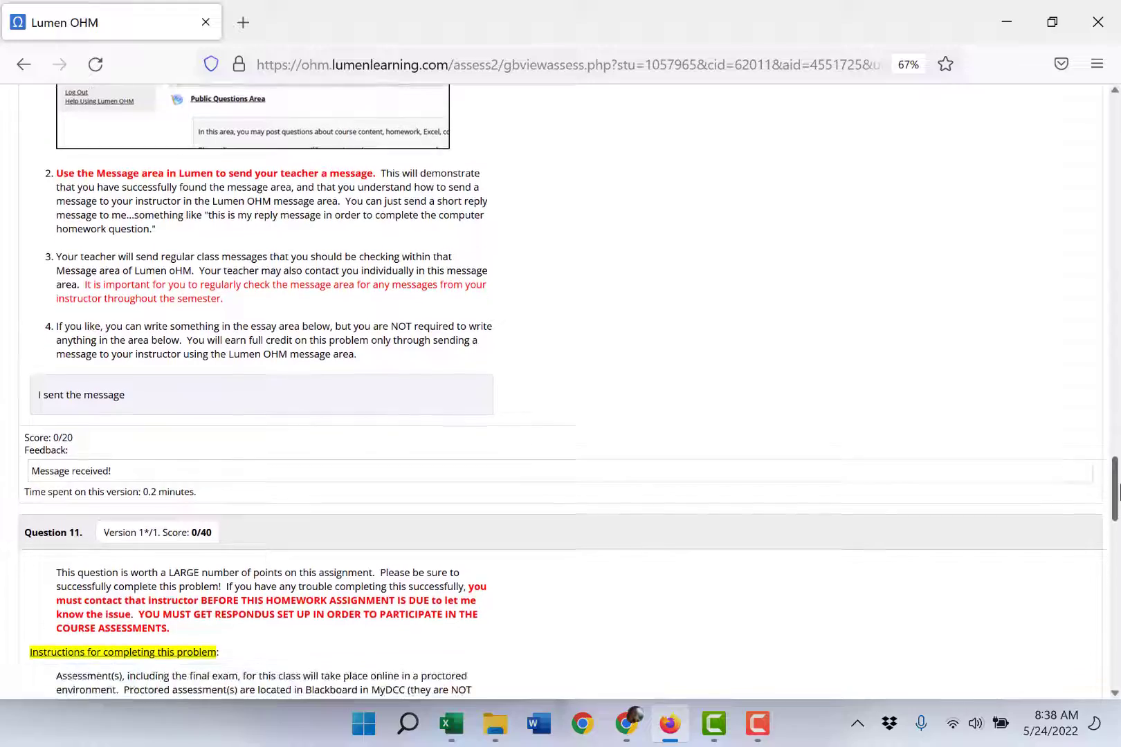
{"action": "scroll", "scroll_direction": "down", "scroll_amount": 3}
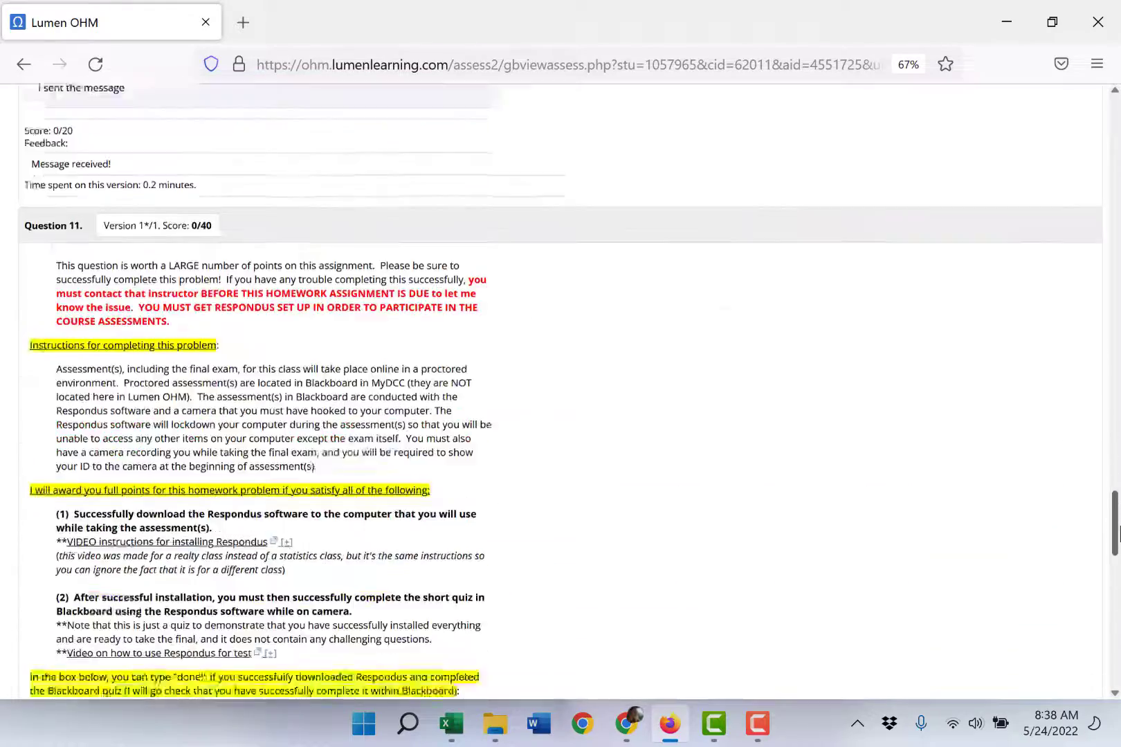
{"action": "scroll", "scroll_direction": "down", "scroll_amount": 3}
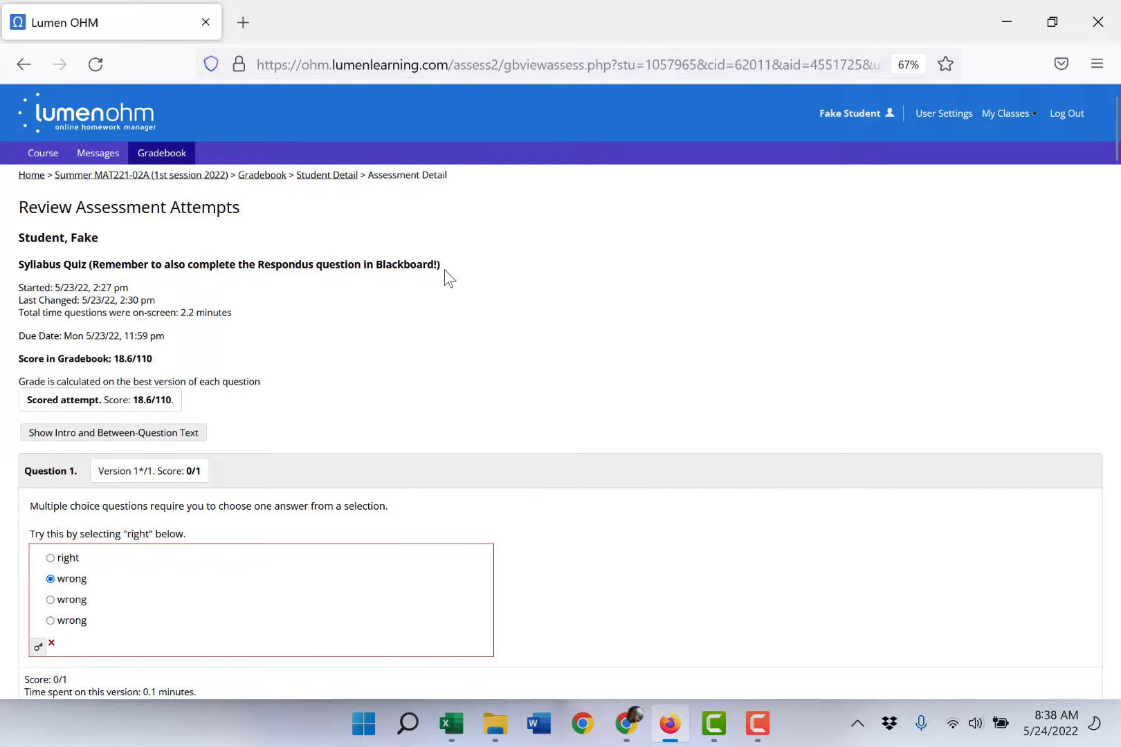
{"action": "mouse_move", "coordinate": [557, 211]}
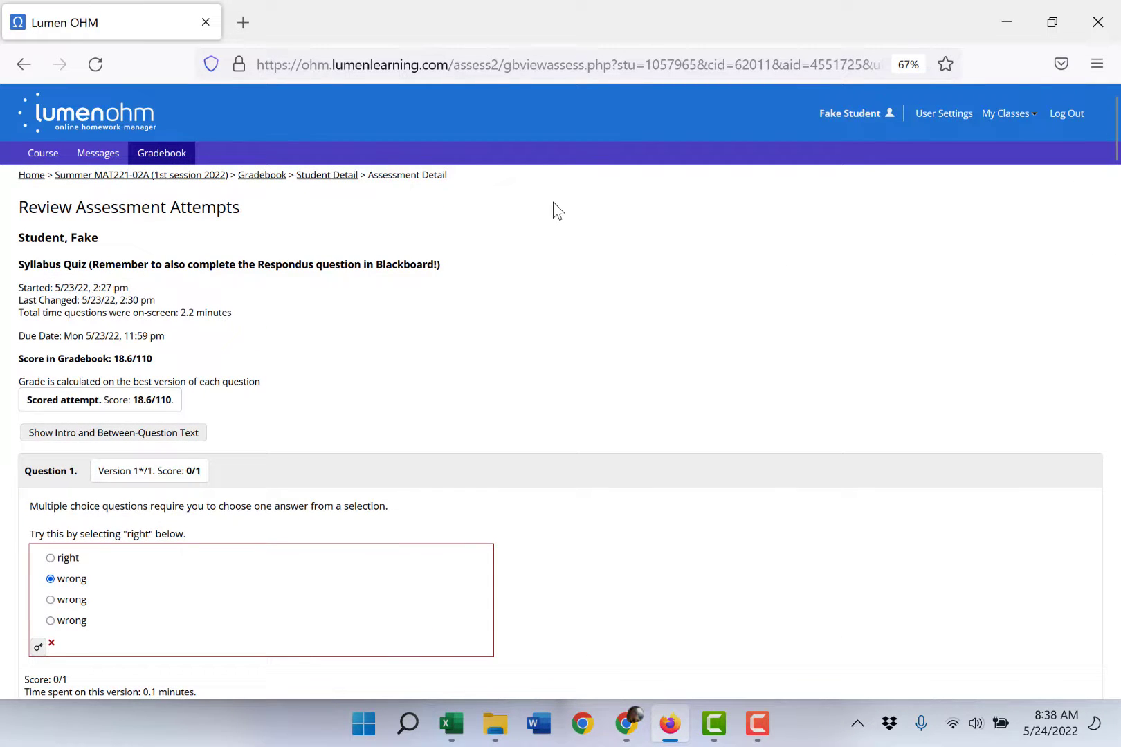
{"action": "mouse_move", "coordinate": [679, 241]}
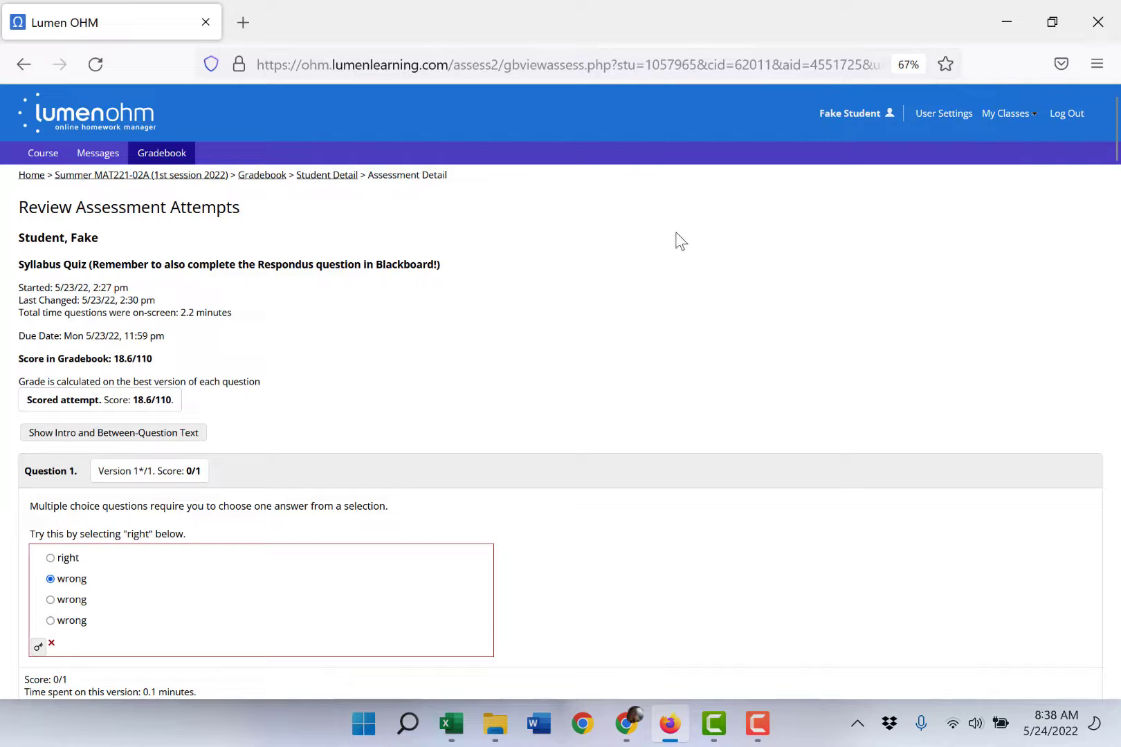
{"action": "mouse_move", "coordinate": [727, 256]}
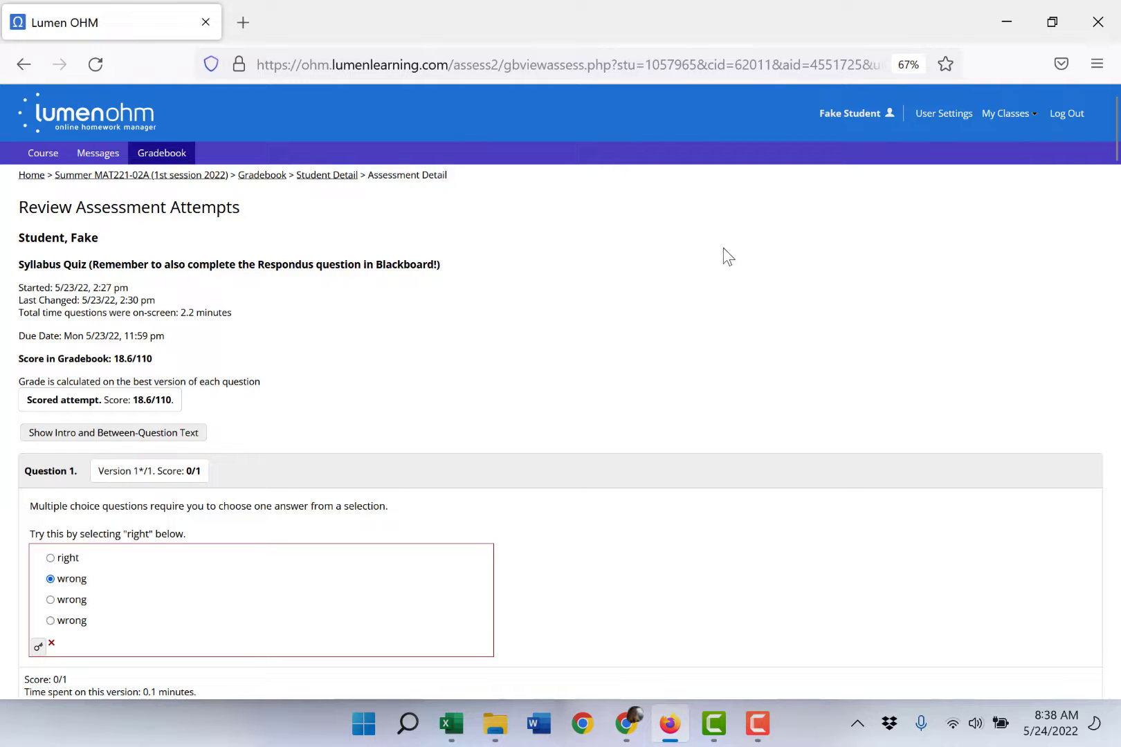